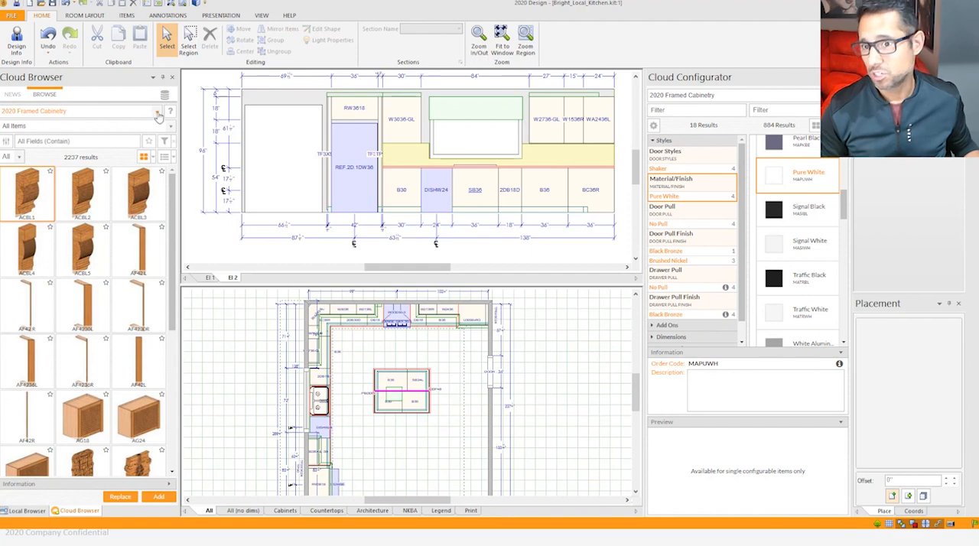
Step: Browse the manufacturer catalogue dropdown down to entries from Lioher to SOLLiD Cabinetry
click(158, 116)
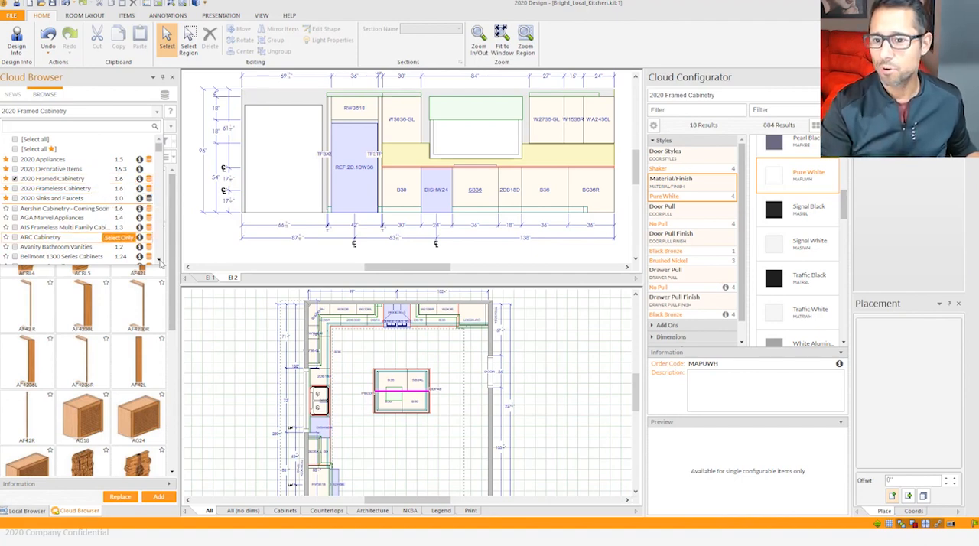
scroll(down, 3)
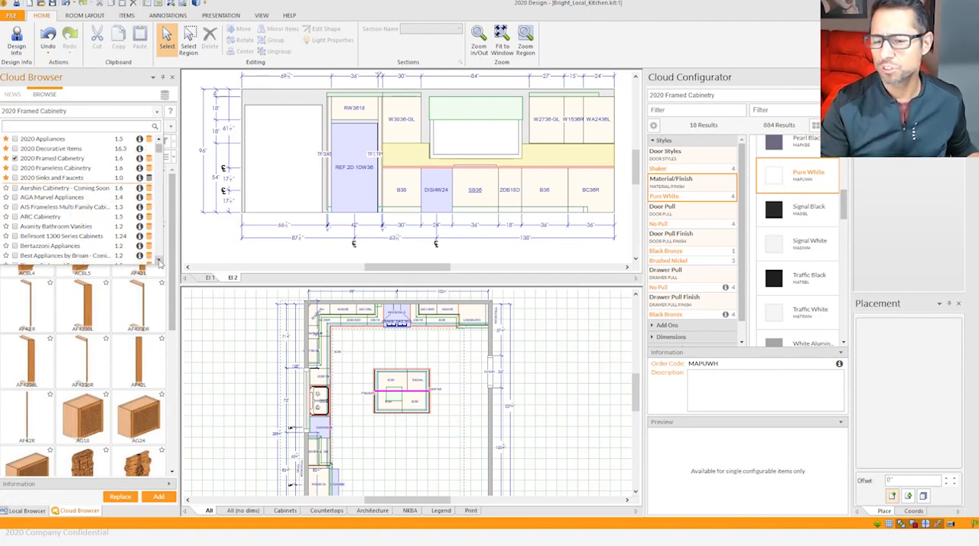
scroll(down, 3)
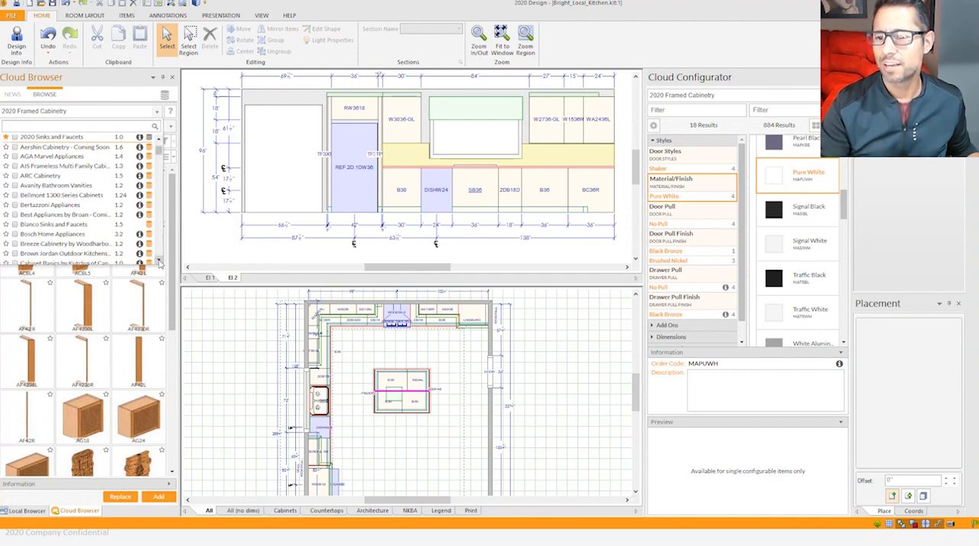
scroll(down, 3)
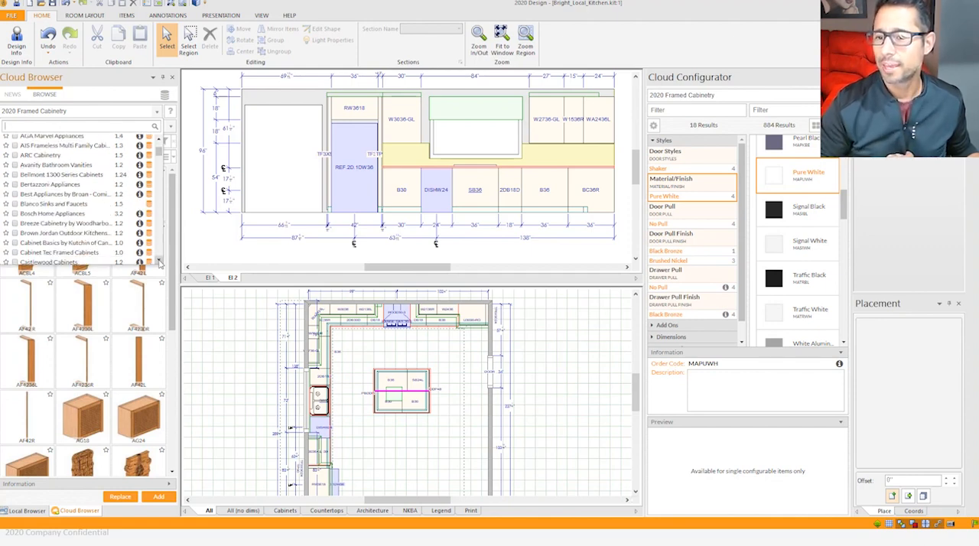
scroll(down, 3)
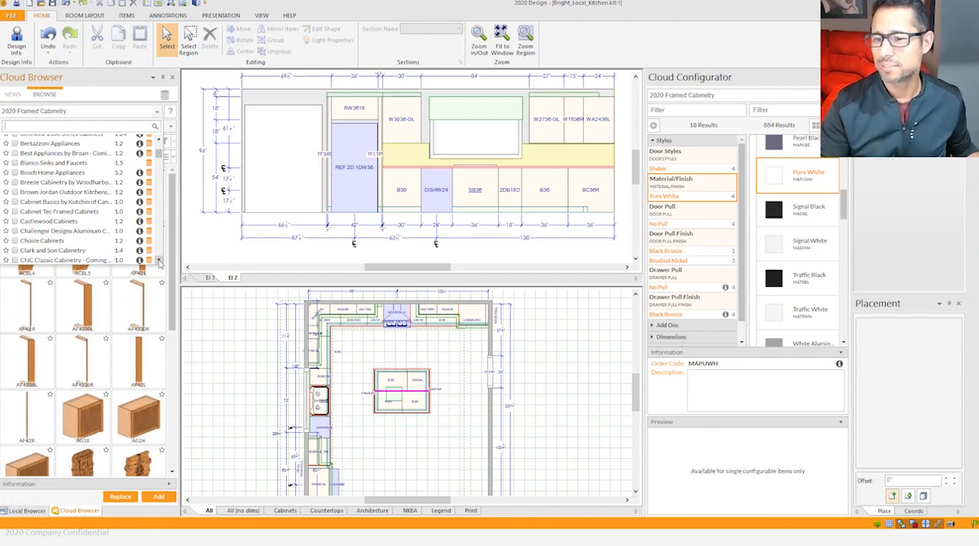
scroll(down, 3)
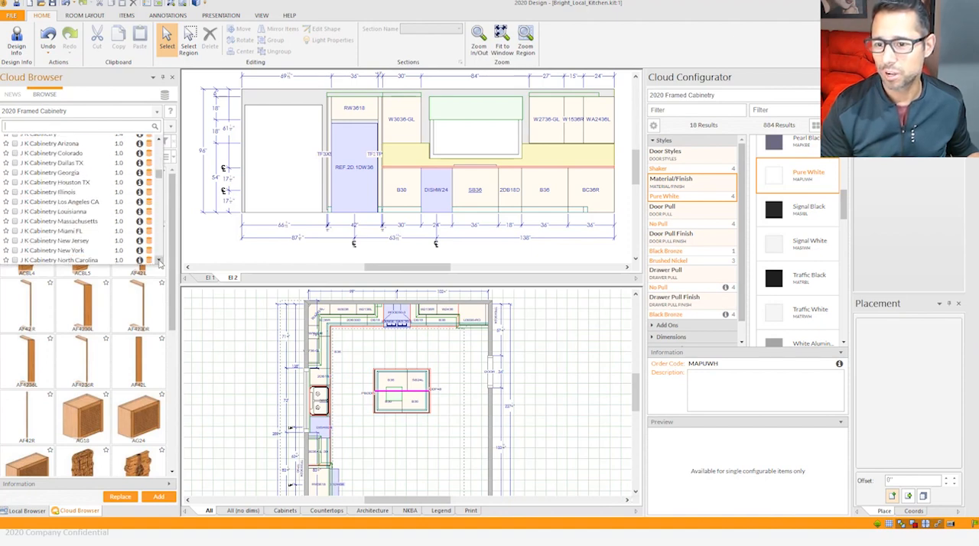
scroll(down, 3)
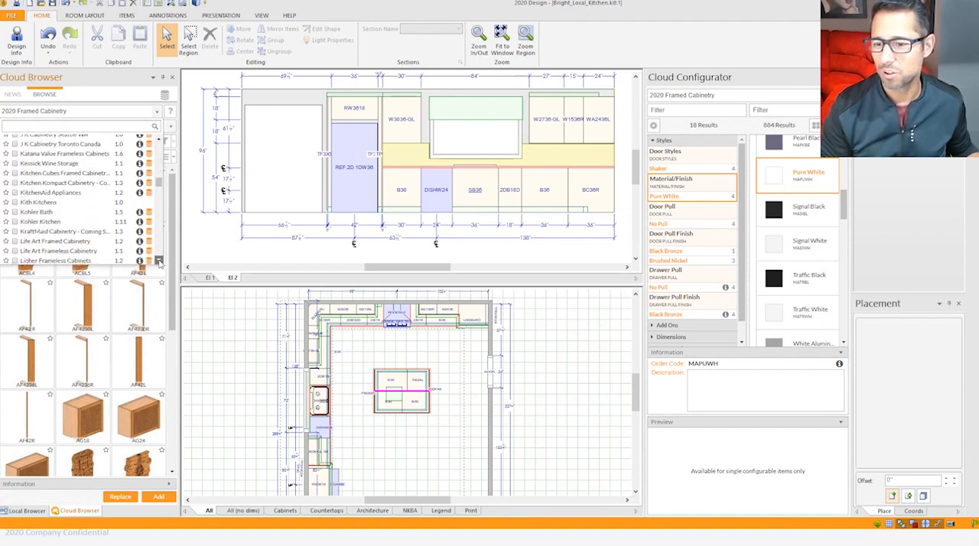
scroll(down, 3)
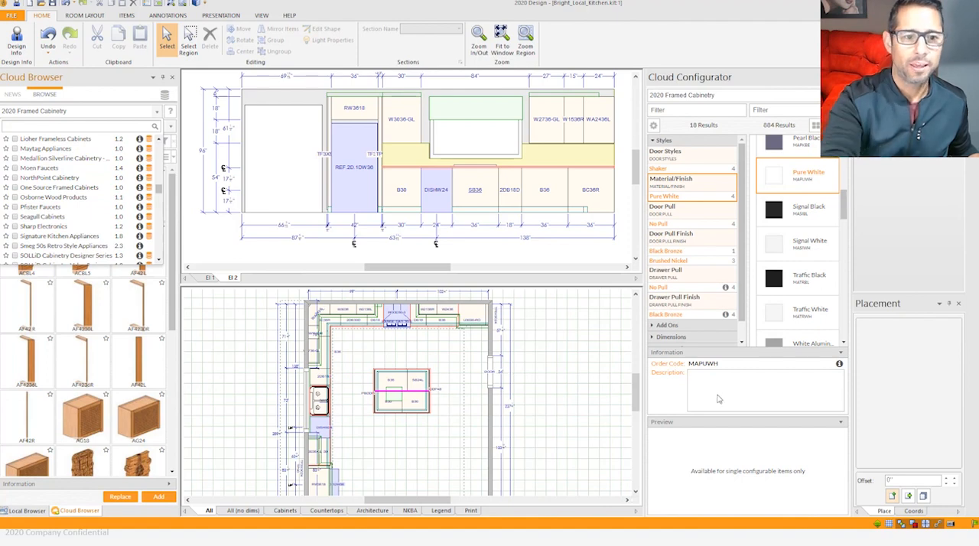
mouse_move(914, 319)
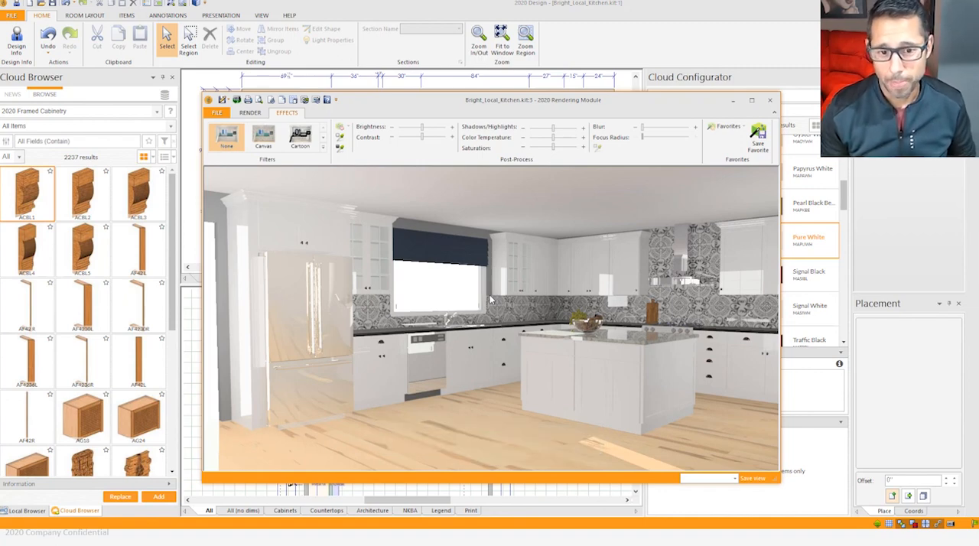
mouse_move(481, 250)
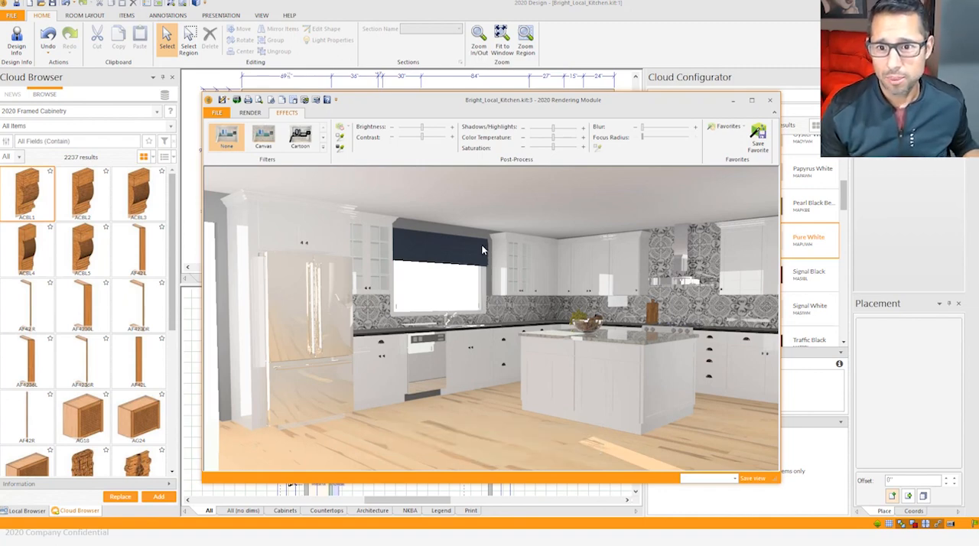
Step: Publish the kitchen render as a web link using Design Live Share
click(250, 112)
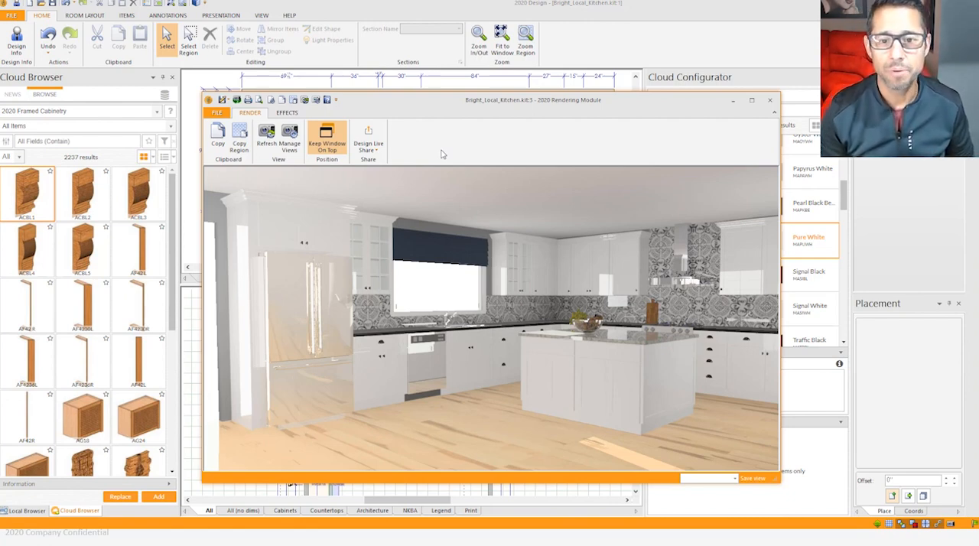
mouse_move(376, 141)
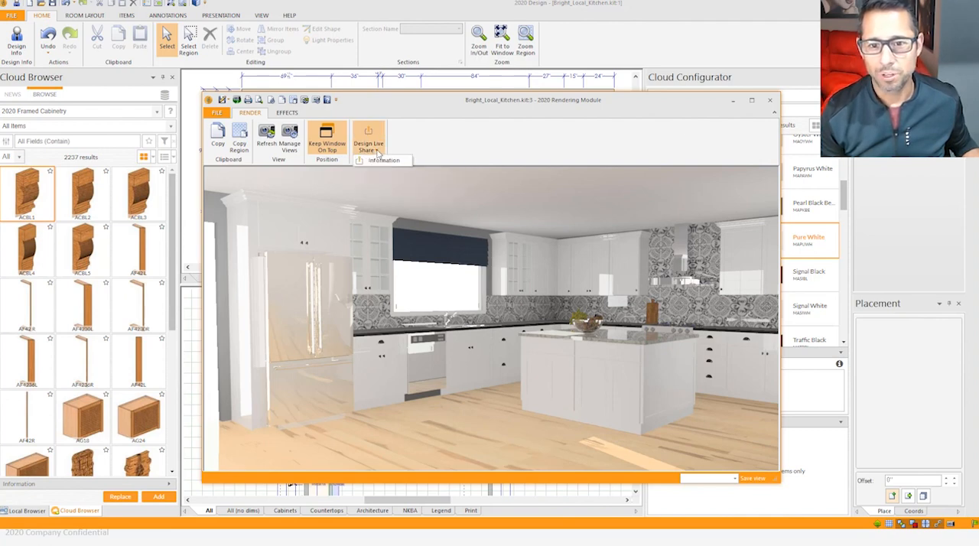
click(368, 142)
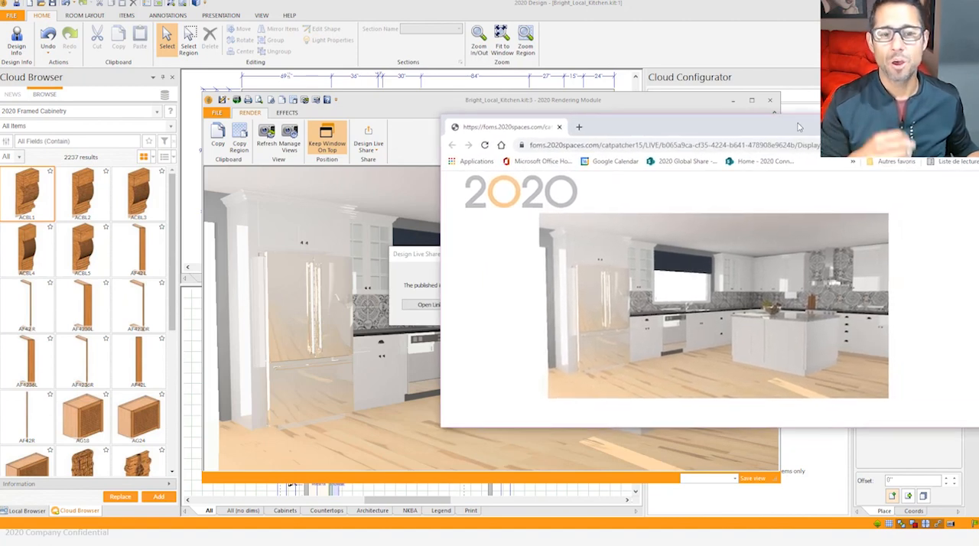
Step: Close the shared kitchen rendering page in Chrome
click(672, 145)
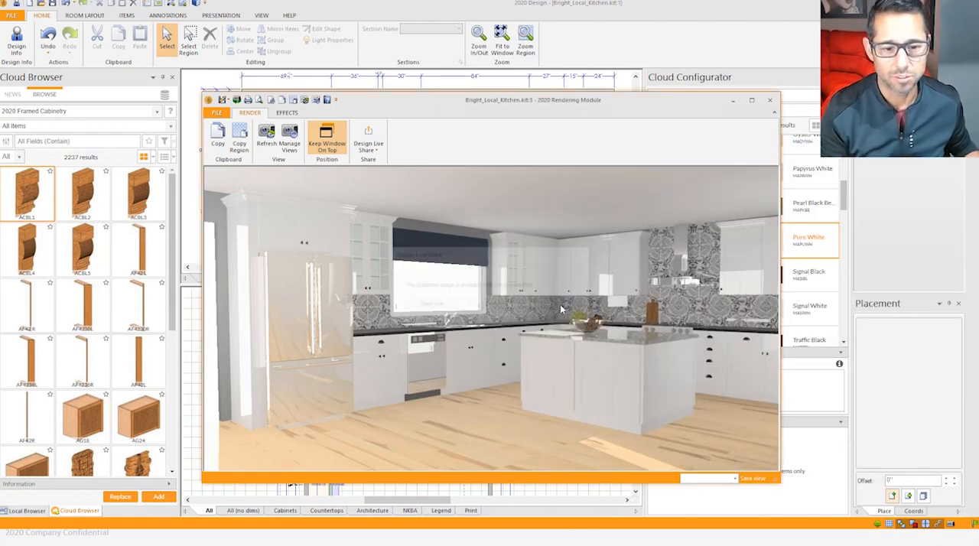
Step: Switch the rendering to a viewpoint from the saved views list
click(752, 478)
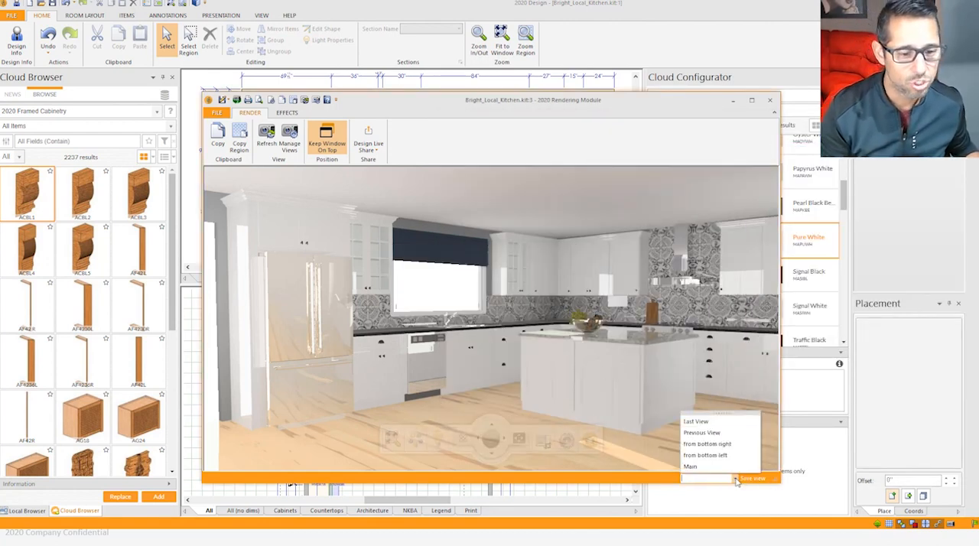
click(689, 466)
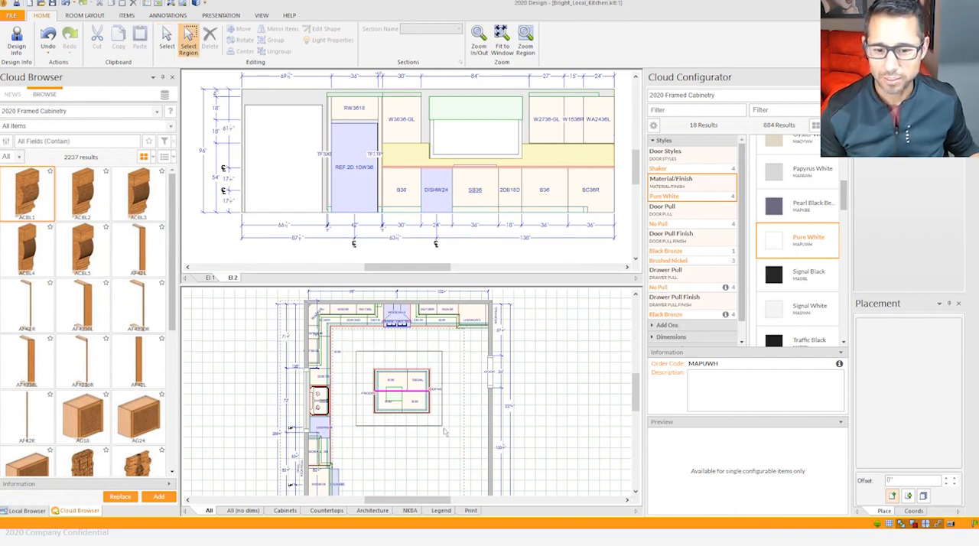
Step: Select the island cabinets and apply the Luminous Yellow finish swatch
click(399, 388)
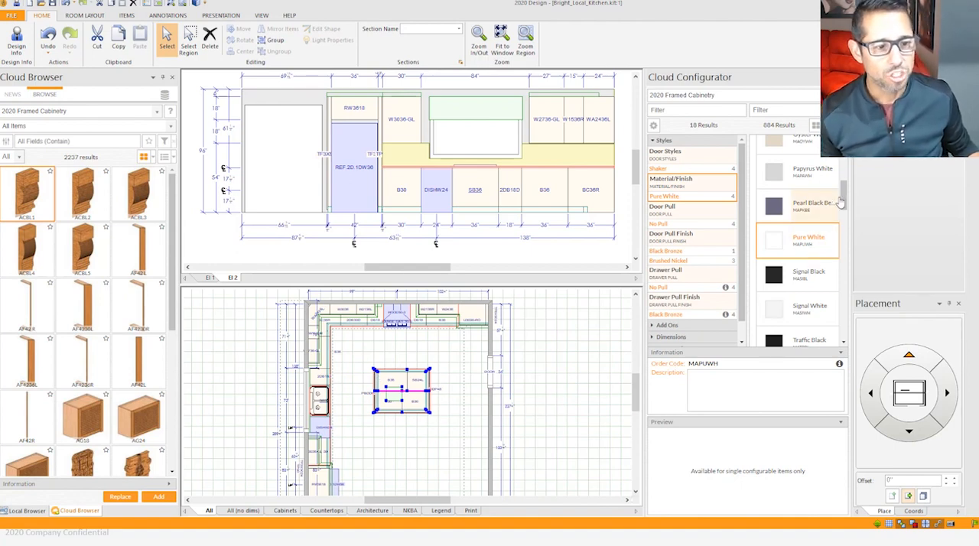
scroll(down, 3)
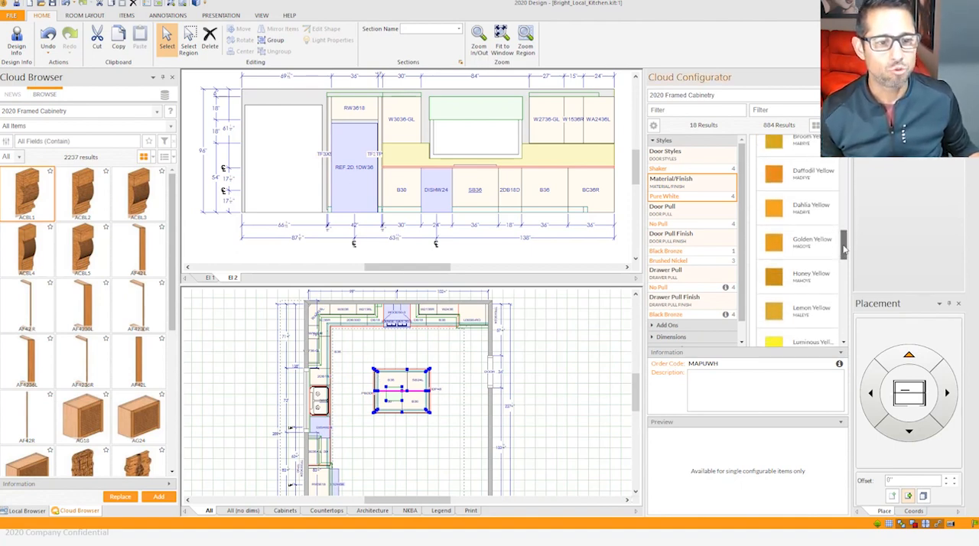
scroll(down, 3)
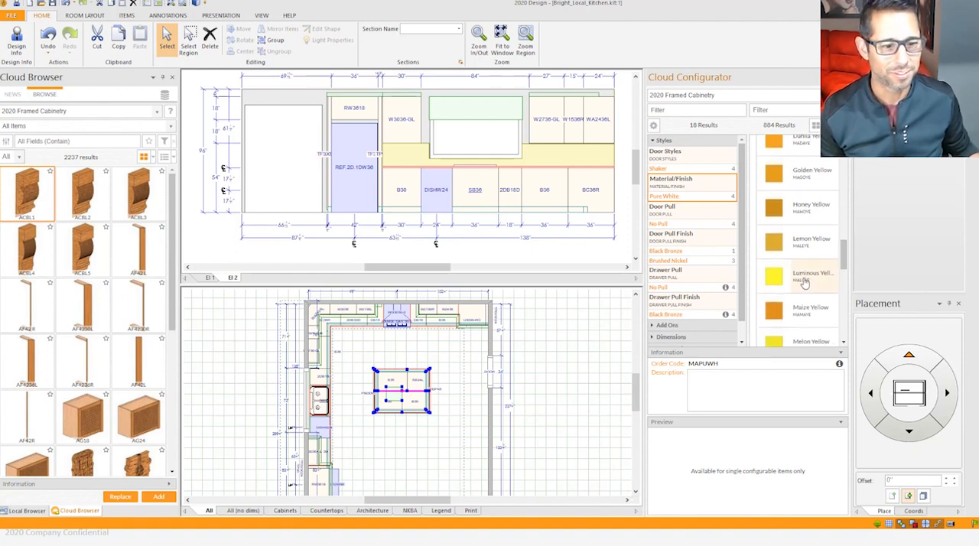
click(797, 276)
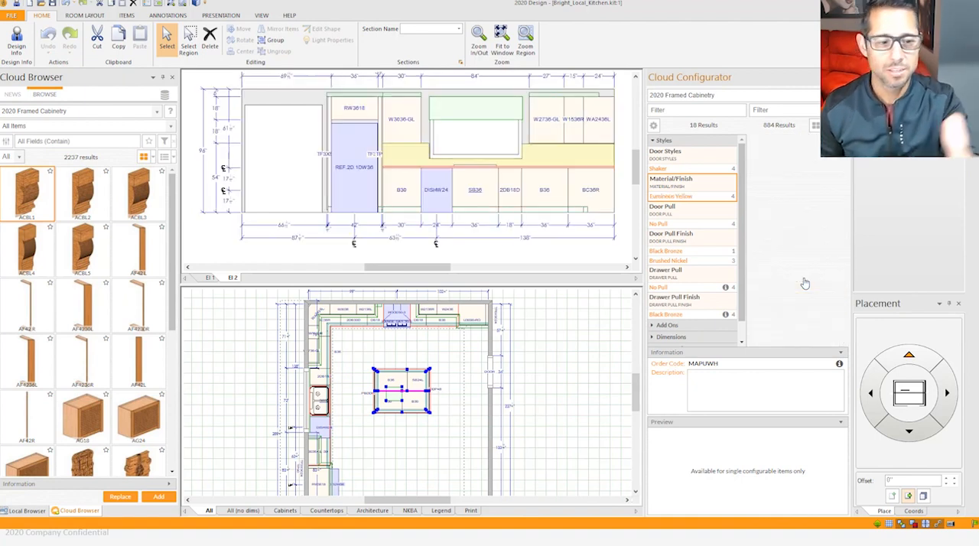
click(798, 276)
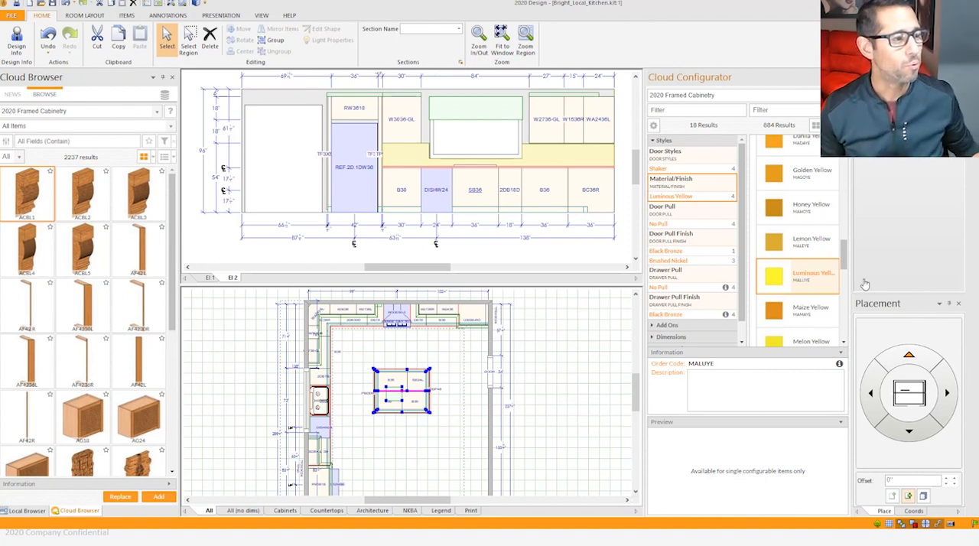
click(797, 273)
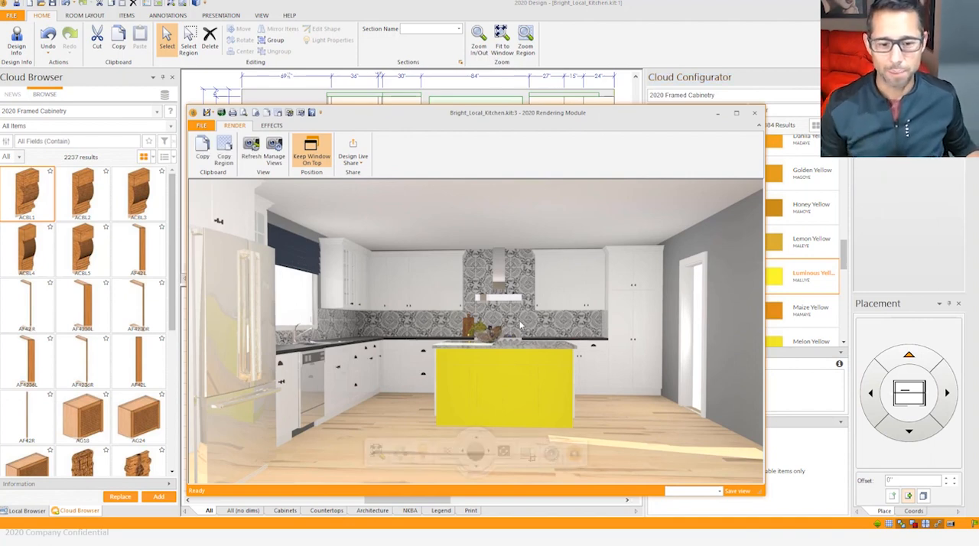
mouse_move(516, 390)
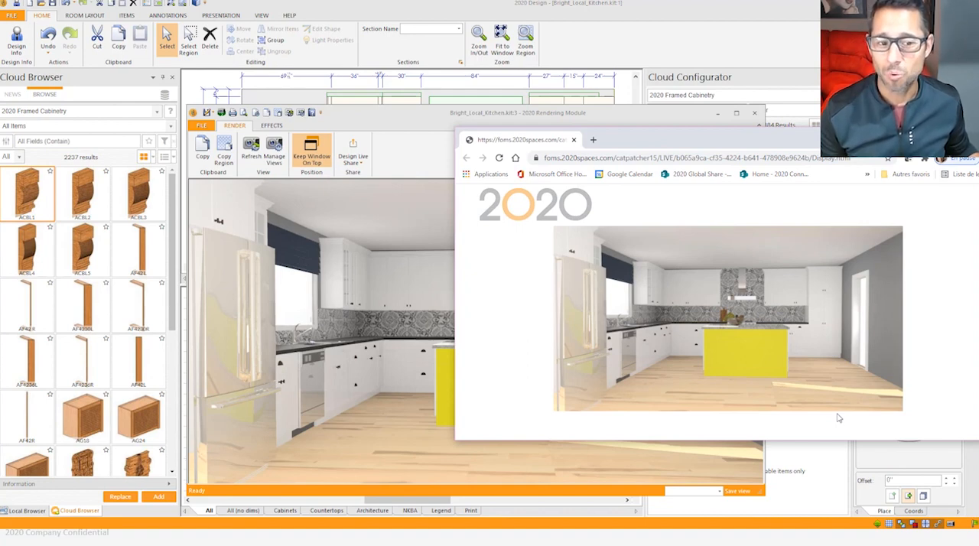
mouse_move(898, 374)
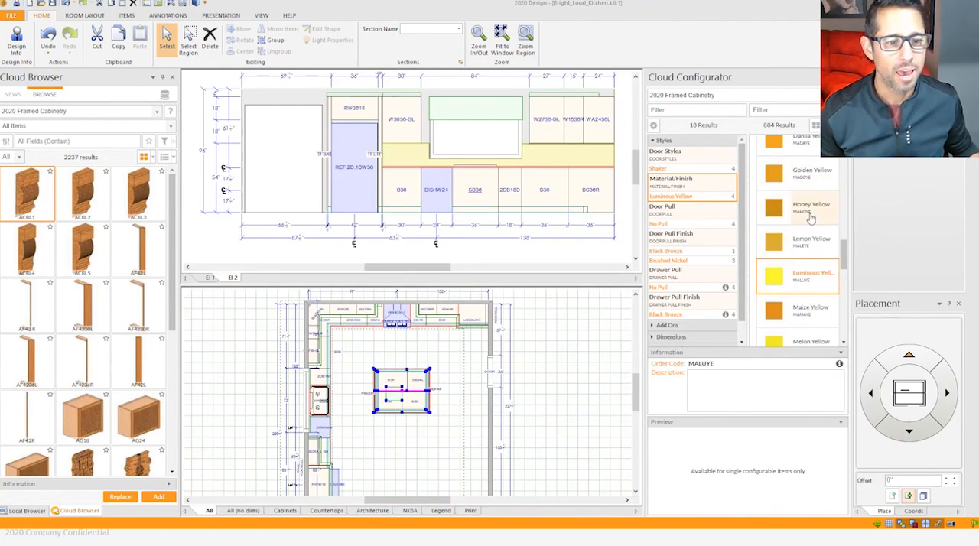
Step: Restore the Pure White island finish, then switch to the presentation slides
scroll(down, 3)
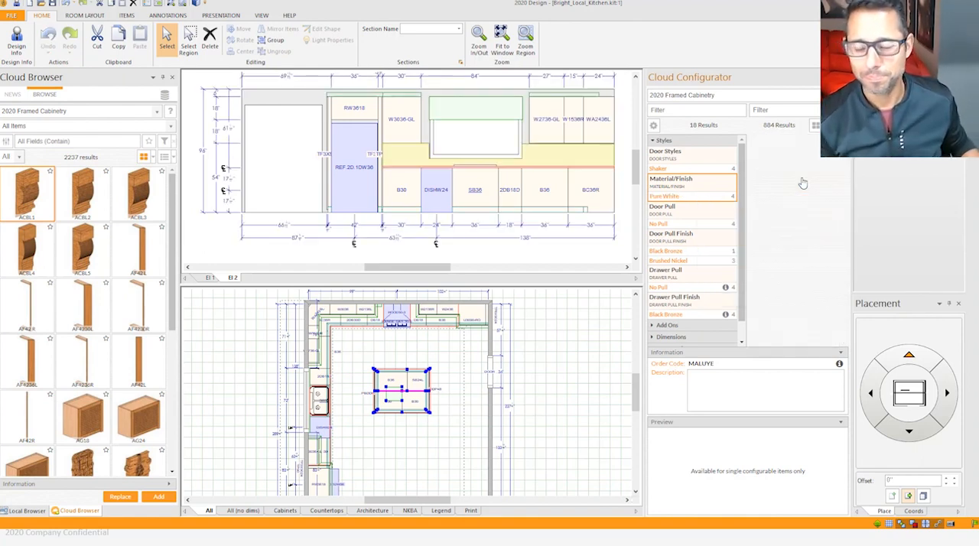
key(alt+tab)
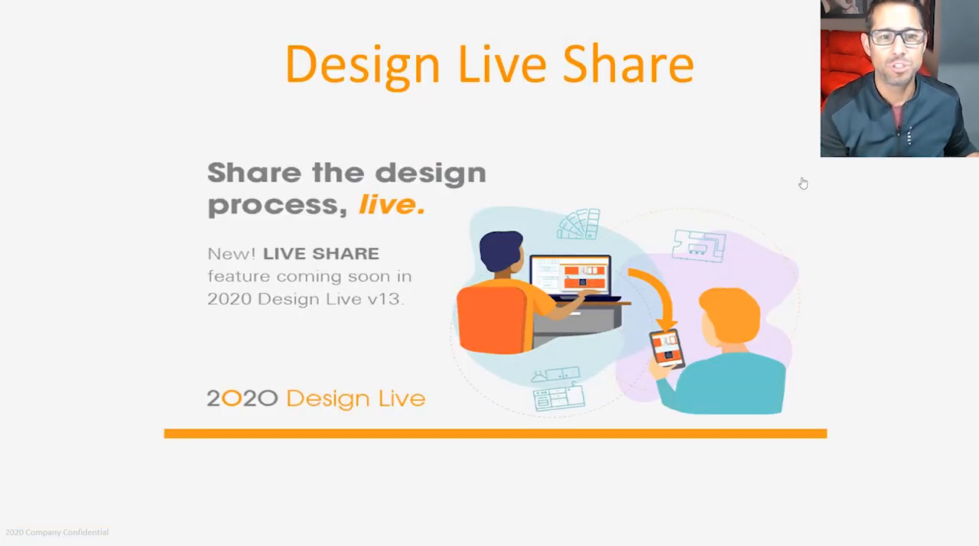
Step: Advance the slideshow to the 360 MultiPoint Navigation slide
key(Right)
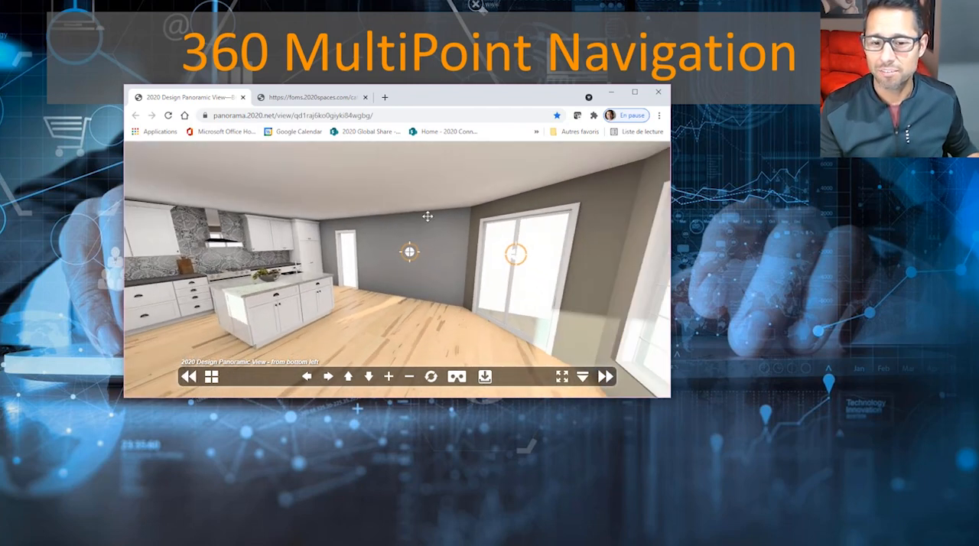
drag(409, 252, 658, 264)
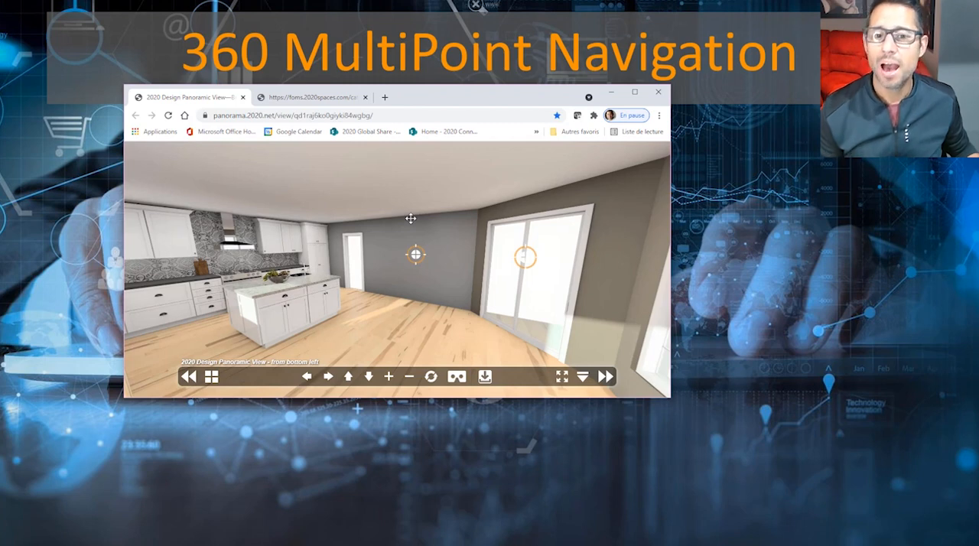
mouse_move(705, 306)
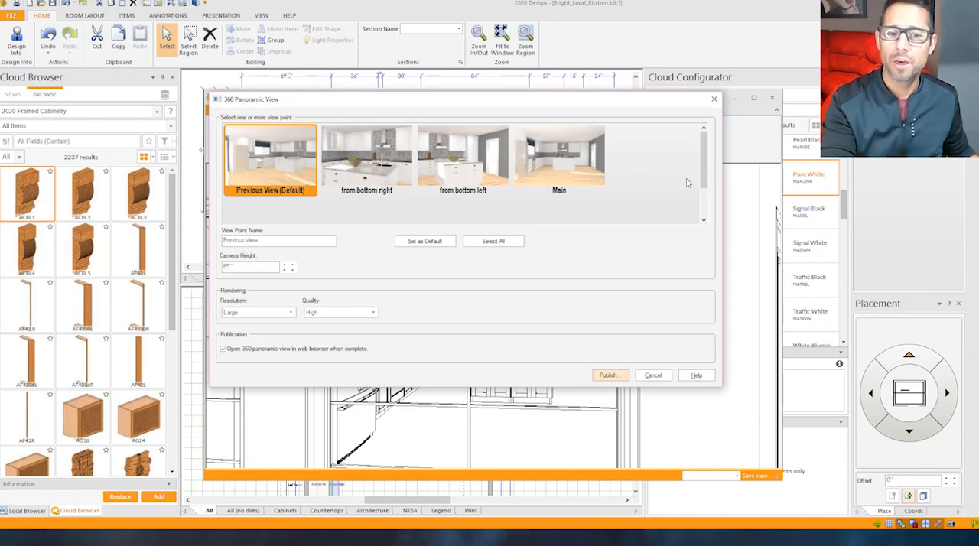
mouse_move(611, 244)
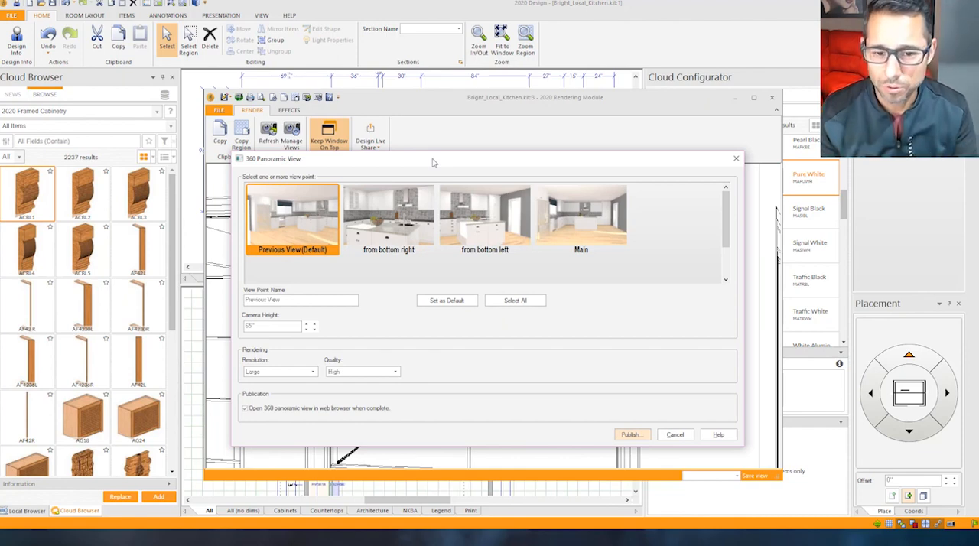
mouse_move(418, 238)
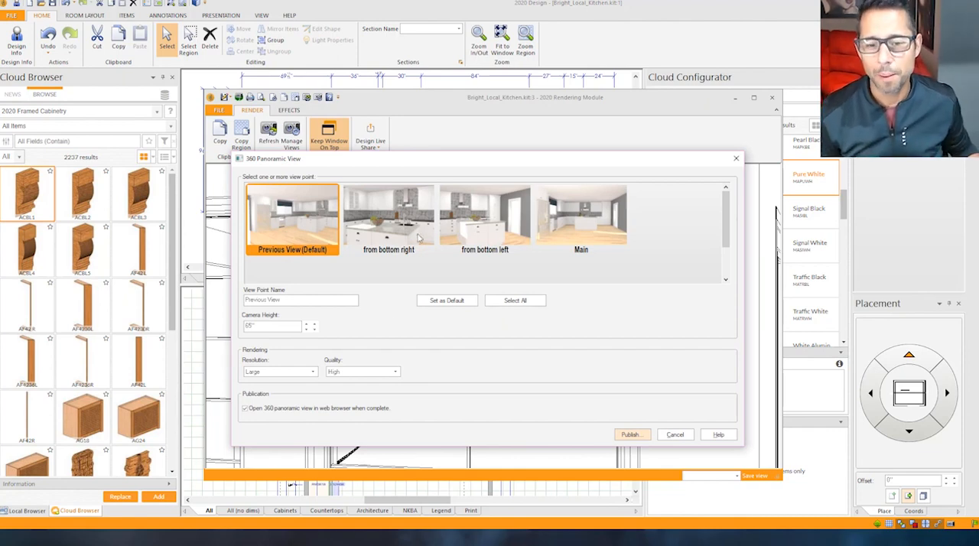
Step: Add the 'from bottom right' viewpoint to the panorama's selected views
click(388, 218)
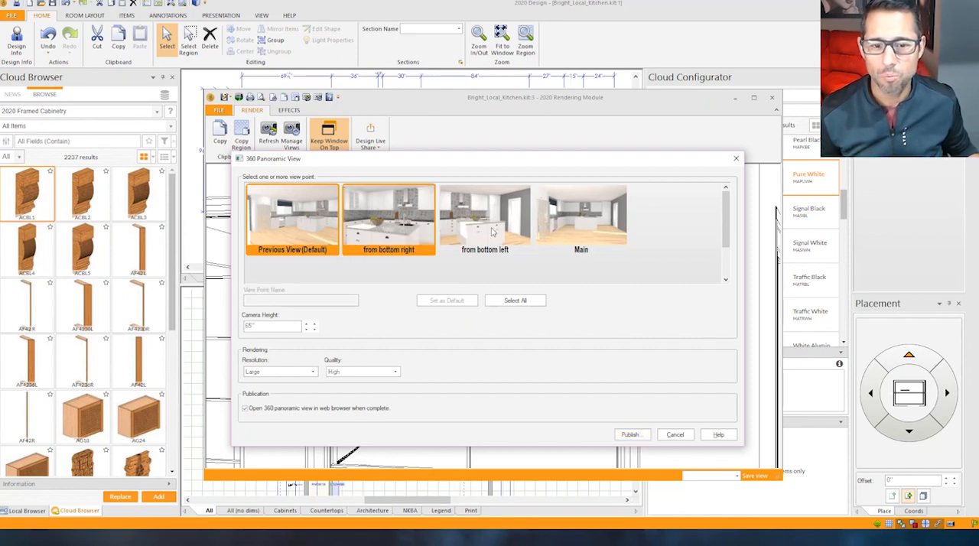
mouse_move(489, 225)
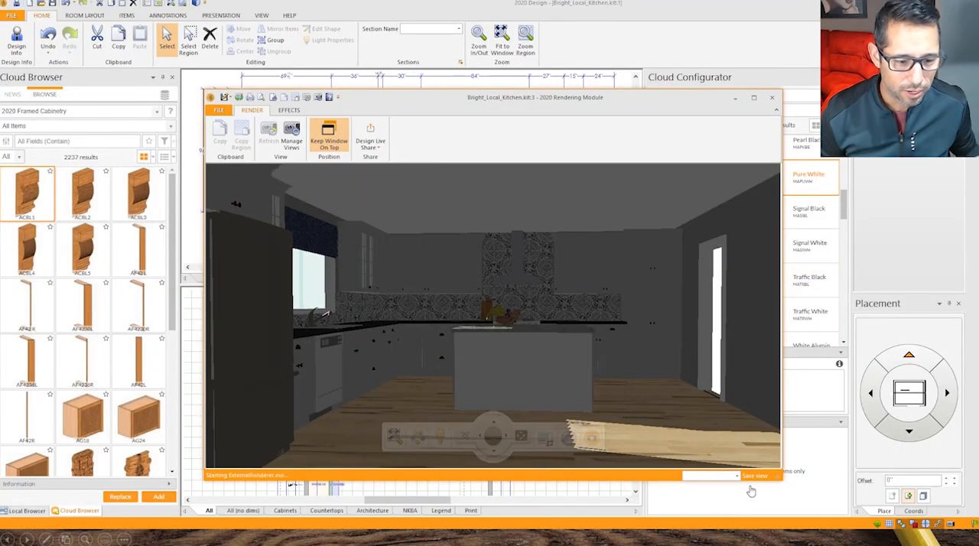
Step: Render the island close-up and show the EFFECTS settings
click(736, 476)
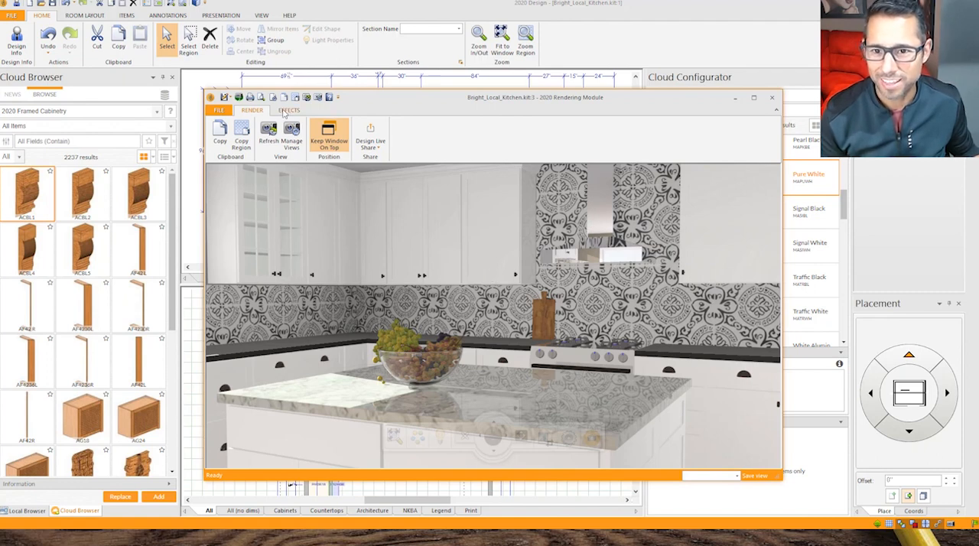
click(289, 110)
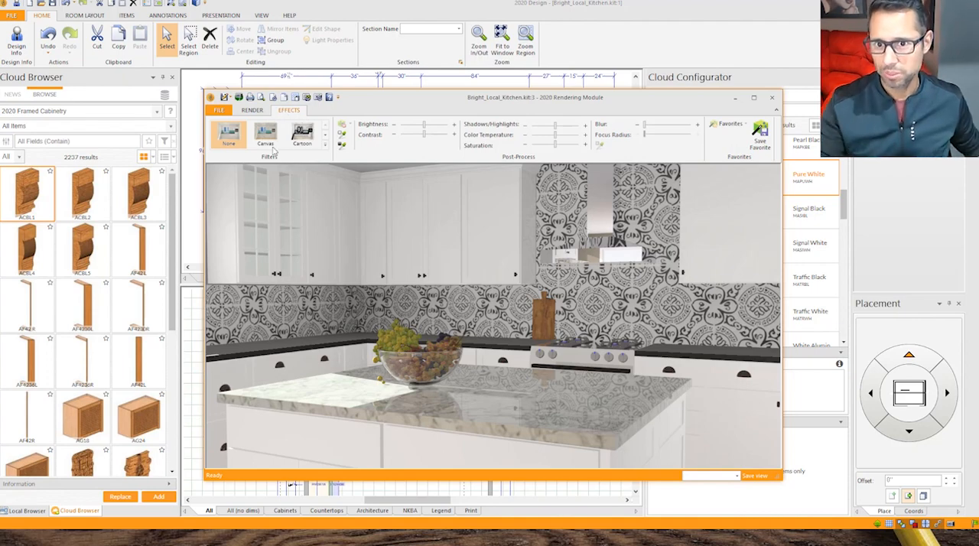
click(302, 135)
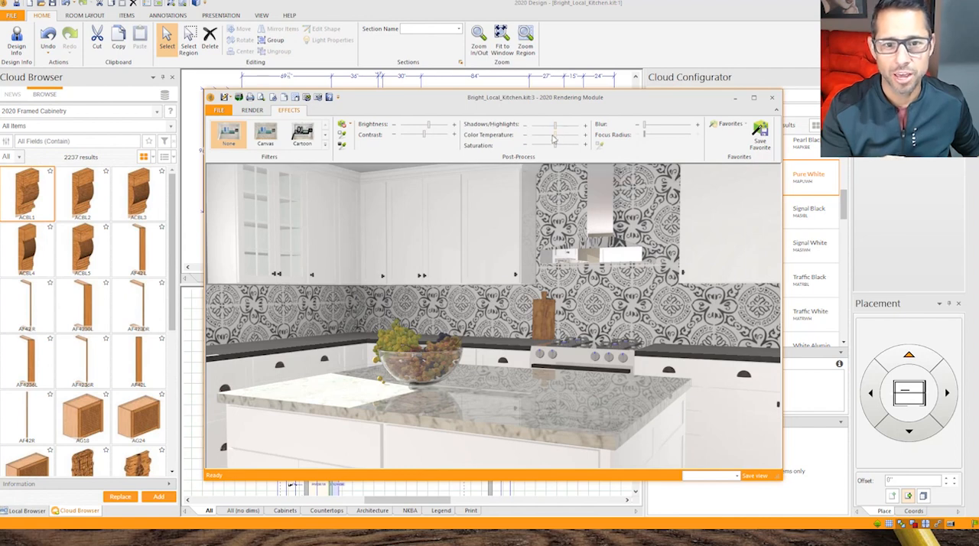
mouse_move(555, 141)
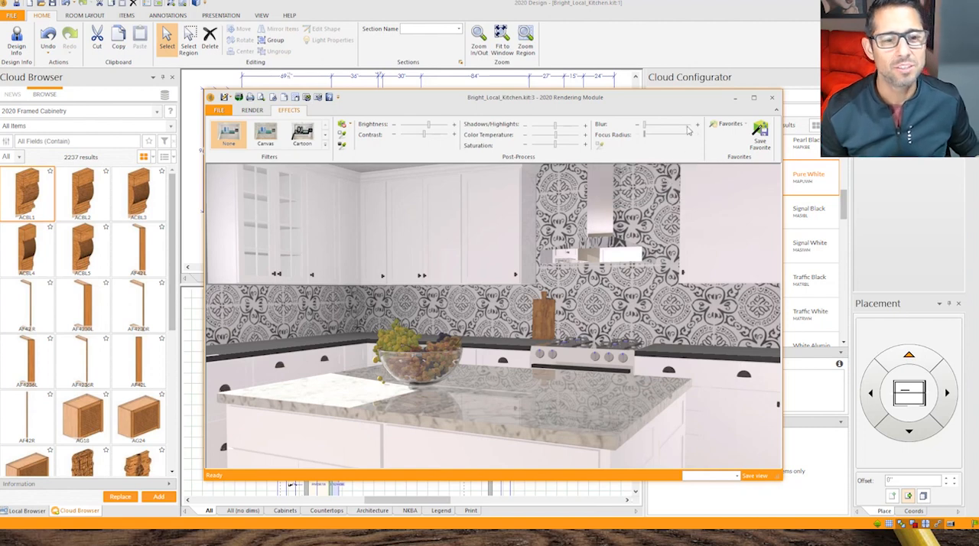
mouse_move(665, 134)
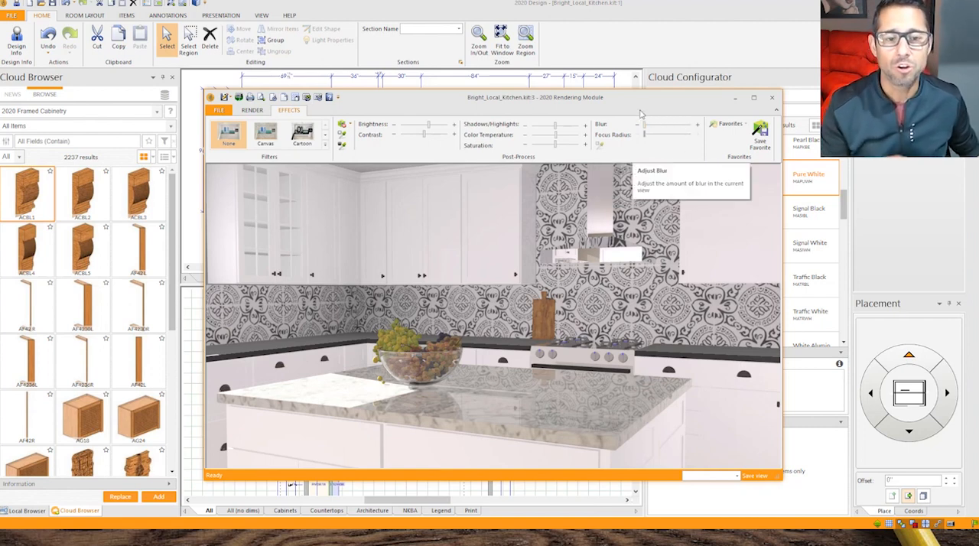
mouse_move(611, 145)
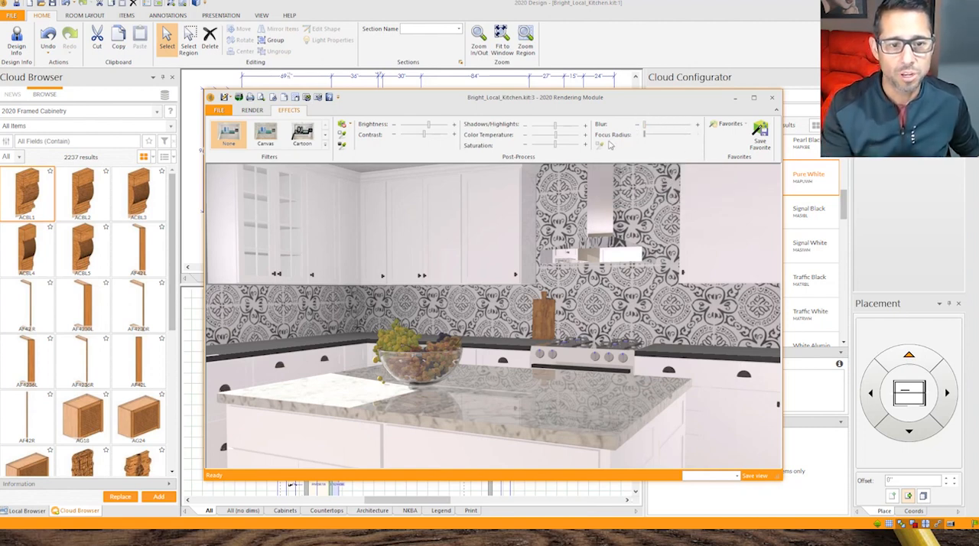
mouse_move(601, 146)
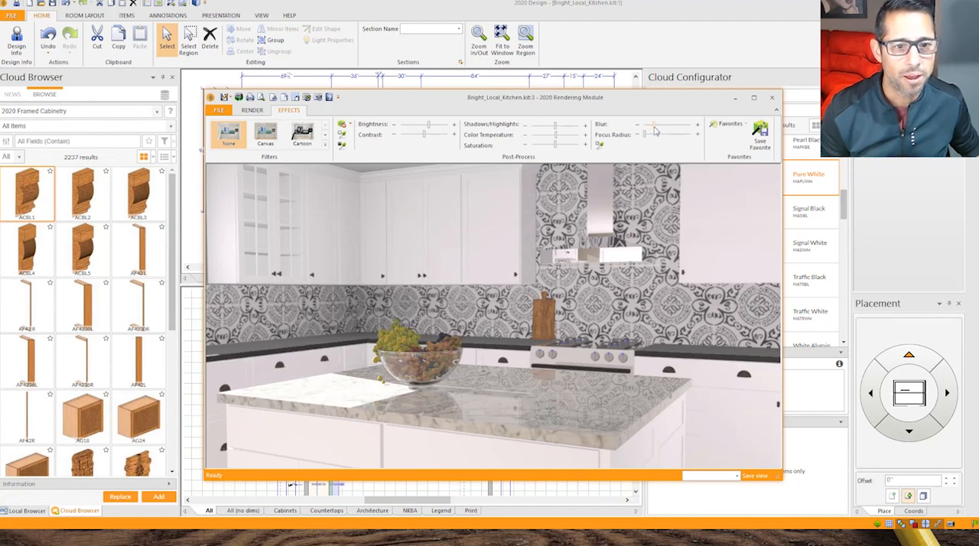
Step: Apply blur to the island close-up render with the Blur slider
drag(654, 126, 659, 126)
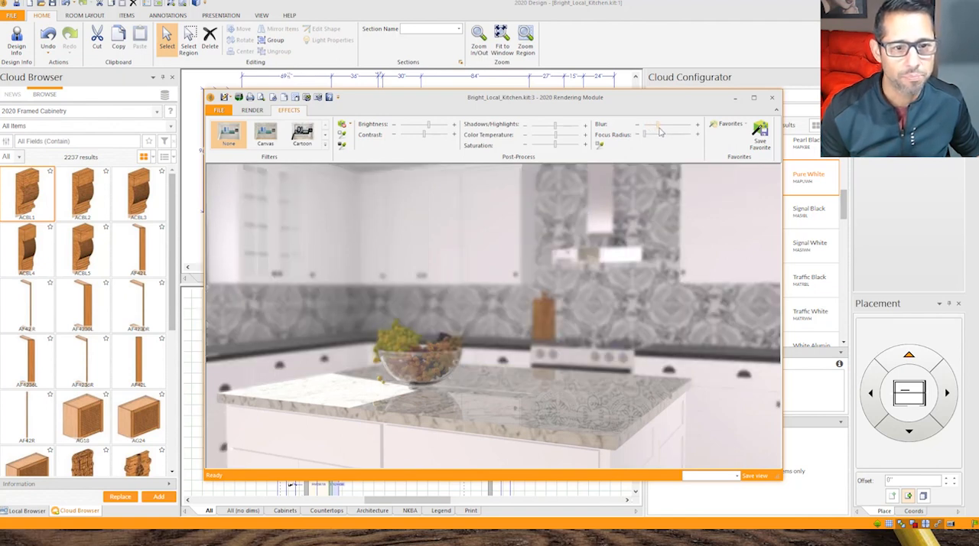
mouse_move(600, 146)
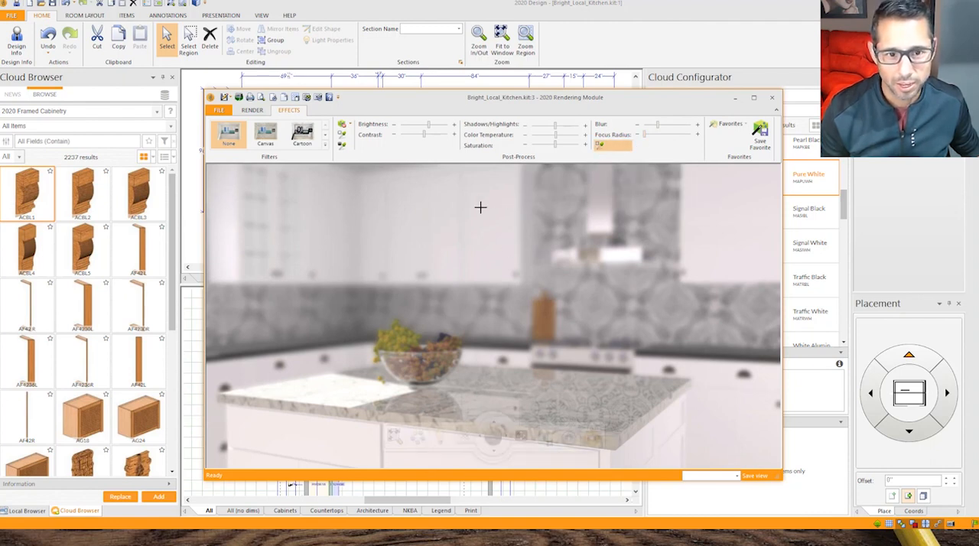
mouse_move(491, 191)
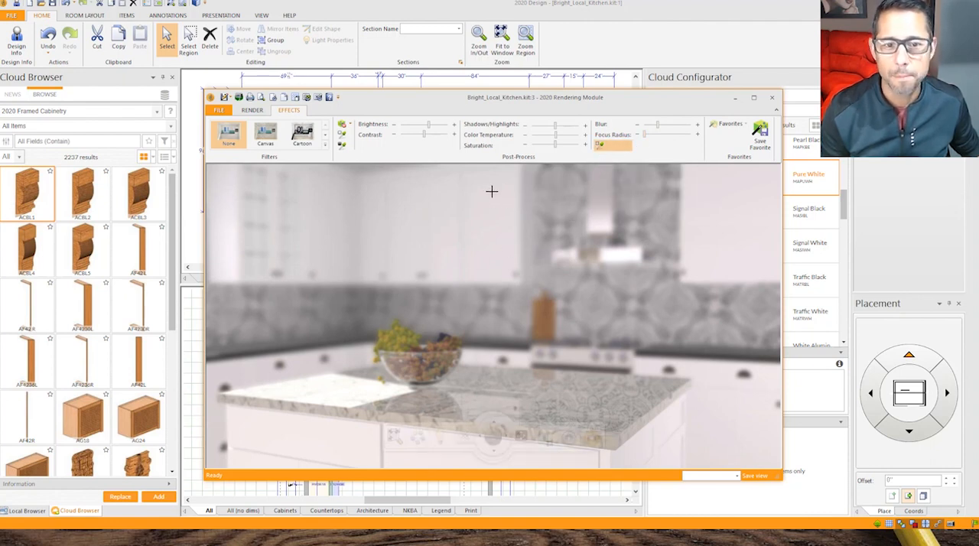
mouse_move(480, 304)
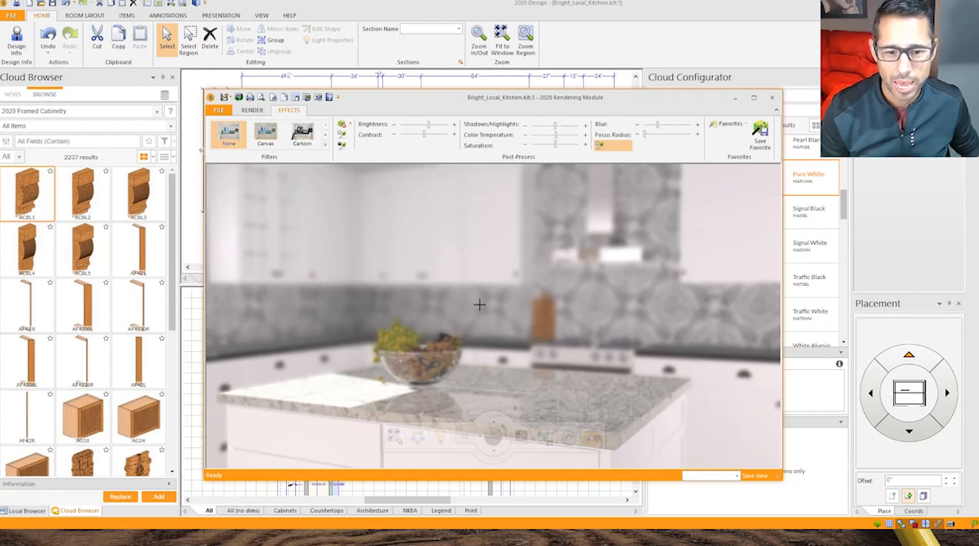
mouse_move(416, 359)
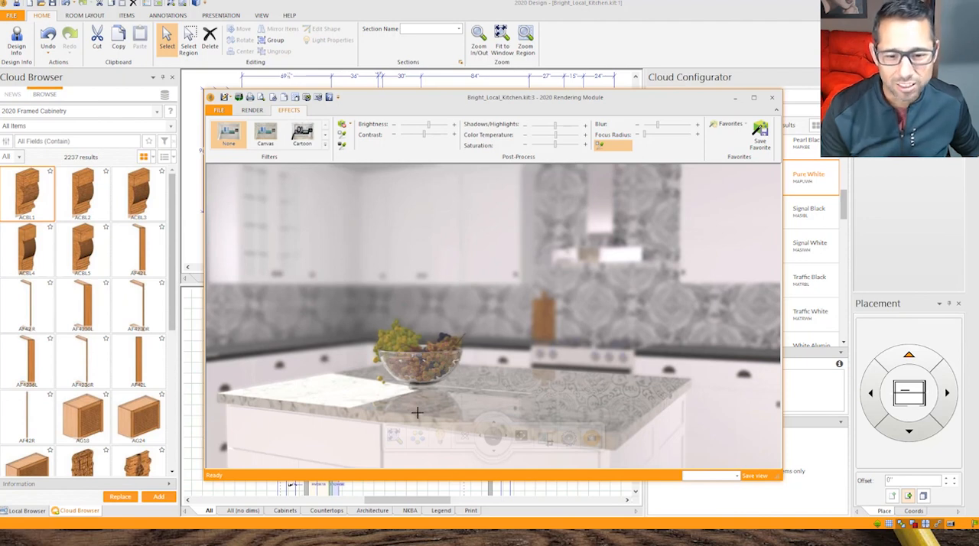
mouse_move(591, 267)
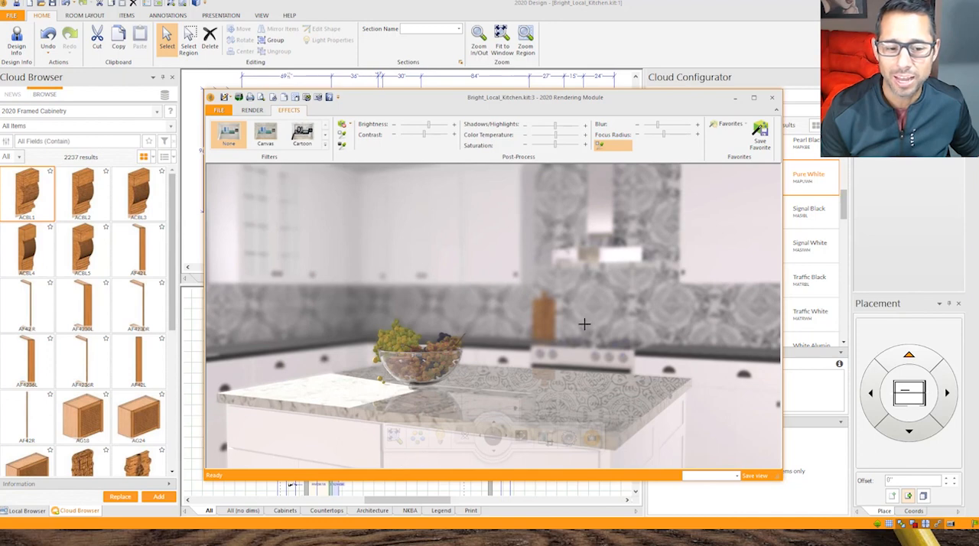
mouse_move(607, 294)
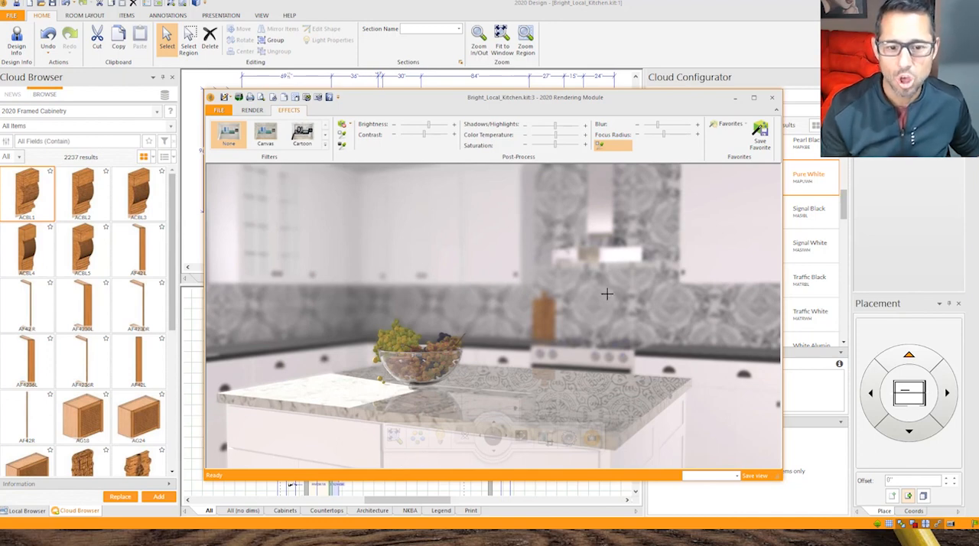
mouse_move(710, 265)
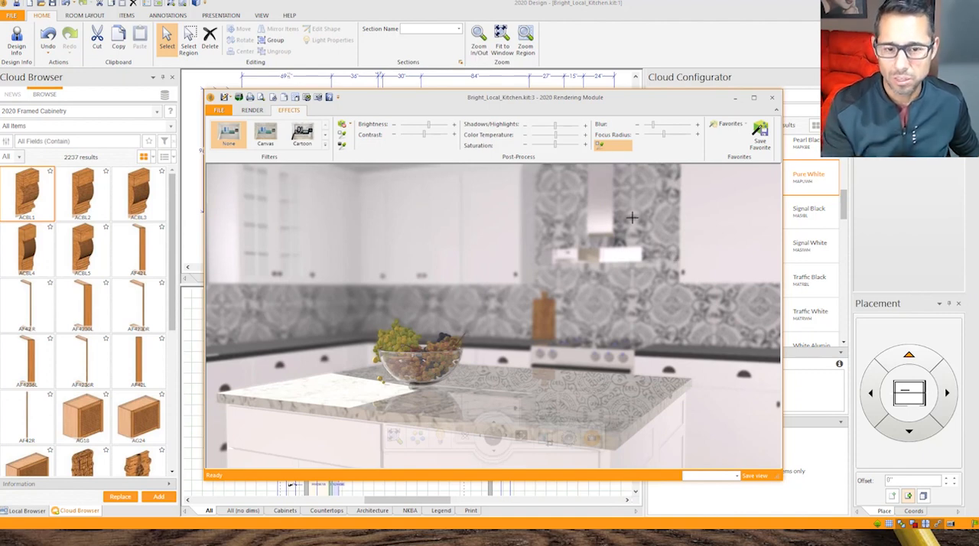
mouse_move(582, 345)
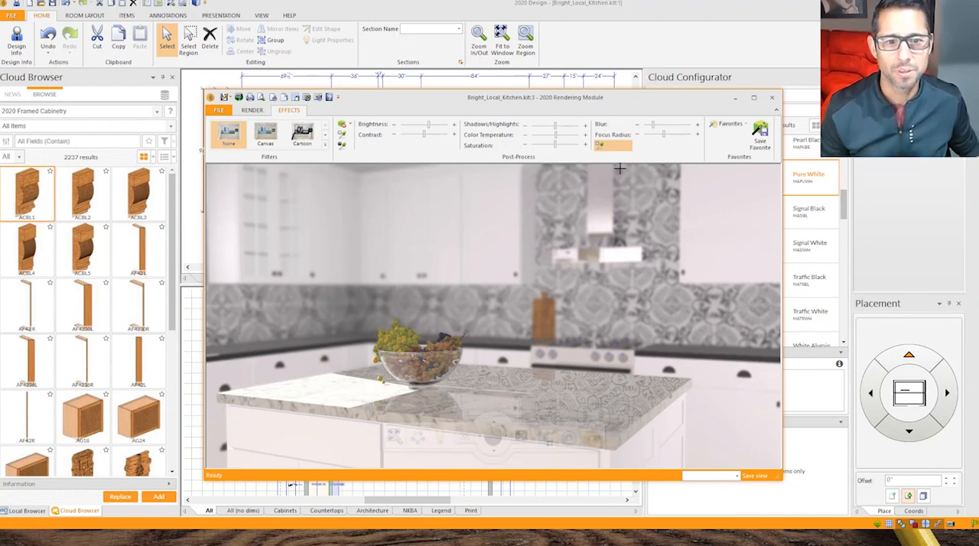
mouse_move(556, 145)
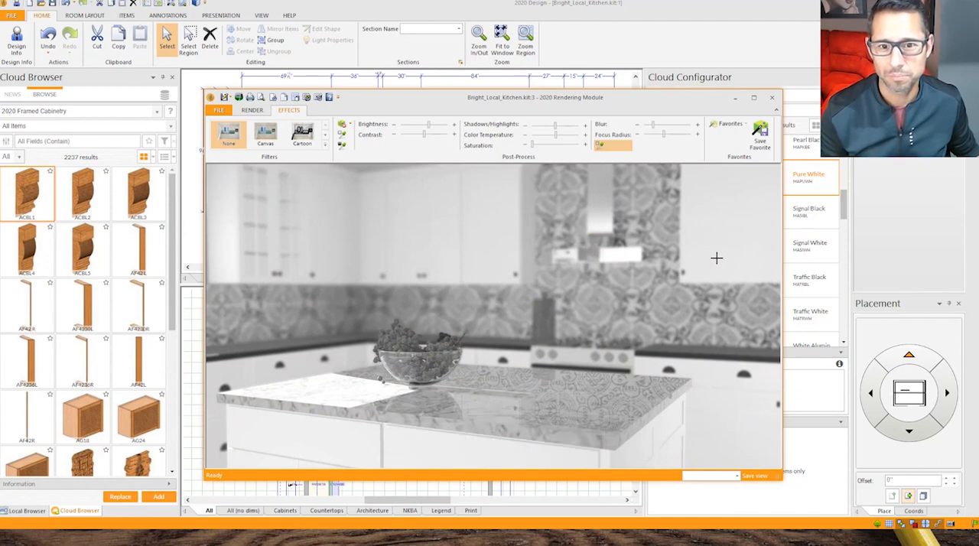
Step: Open the Preferences dialog from the File menu in the Rendering Module
click(252, 109)
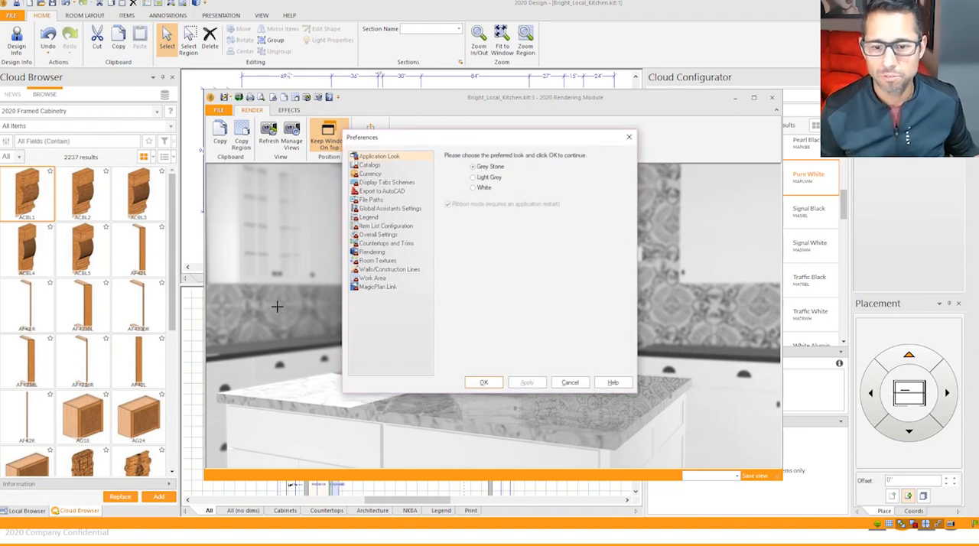
Step: Show Overall Settings and point to 'Automatic logout when application close'
click(378, 235)
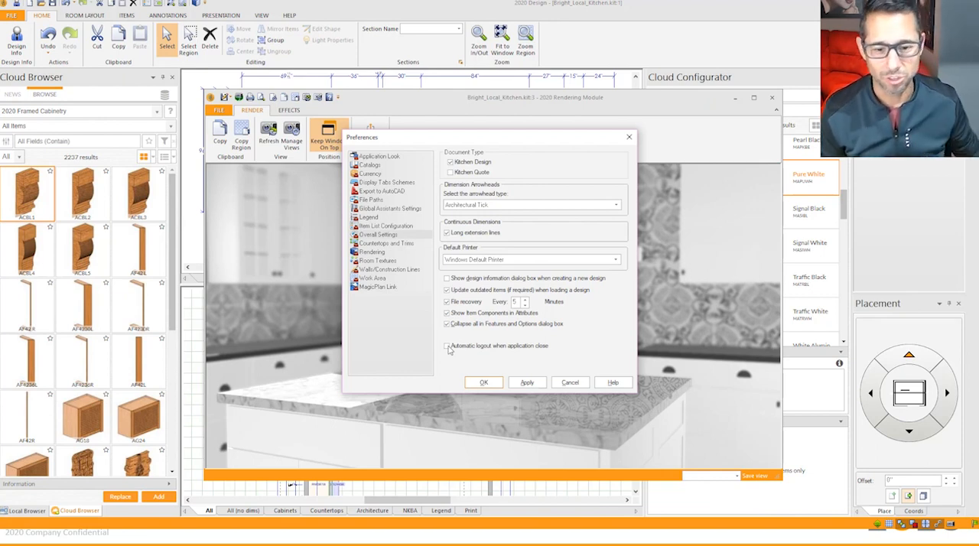
click(447, 347)
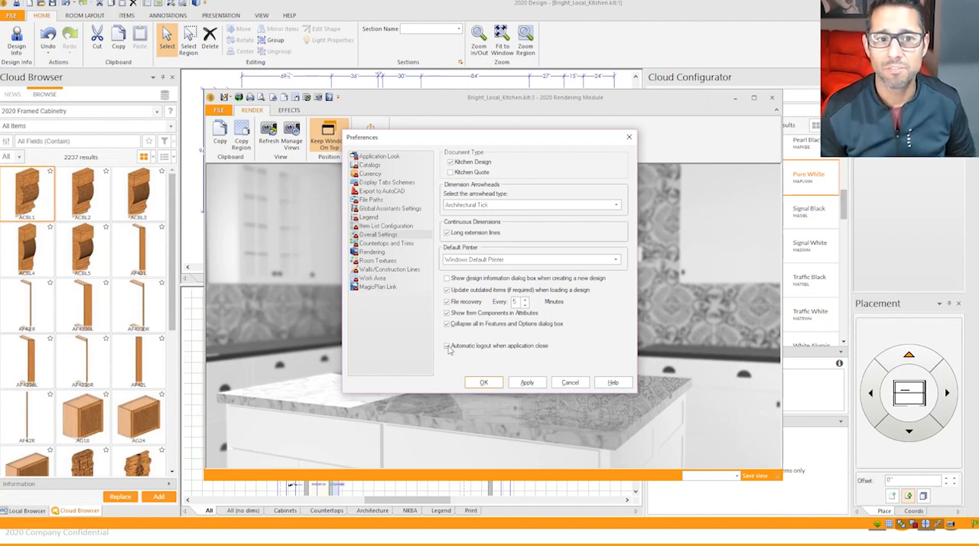